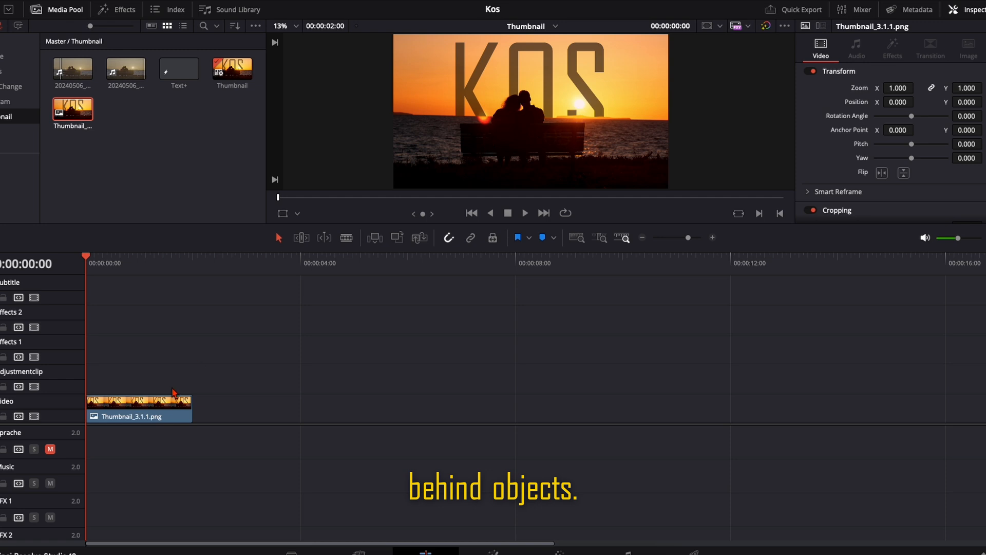
- Place a duplicate of the sunset clip above the KOS title and open it in the Fusion page
click(125, 67)
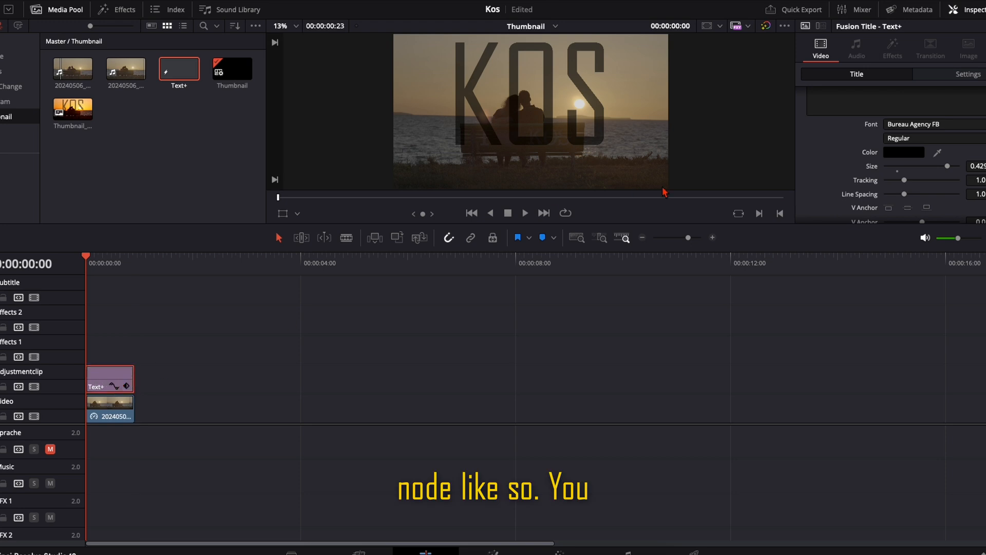
click(967, 74)
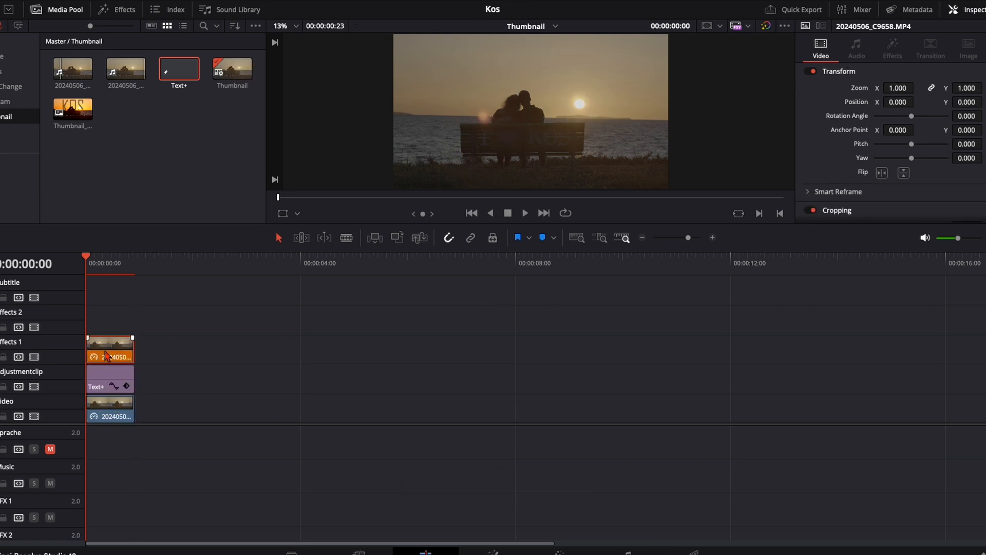
right_click(109, 353)
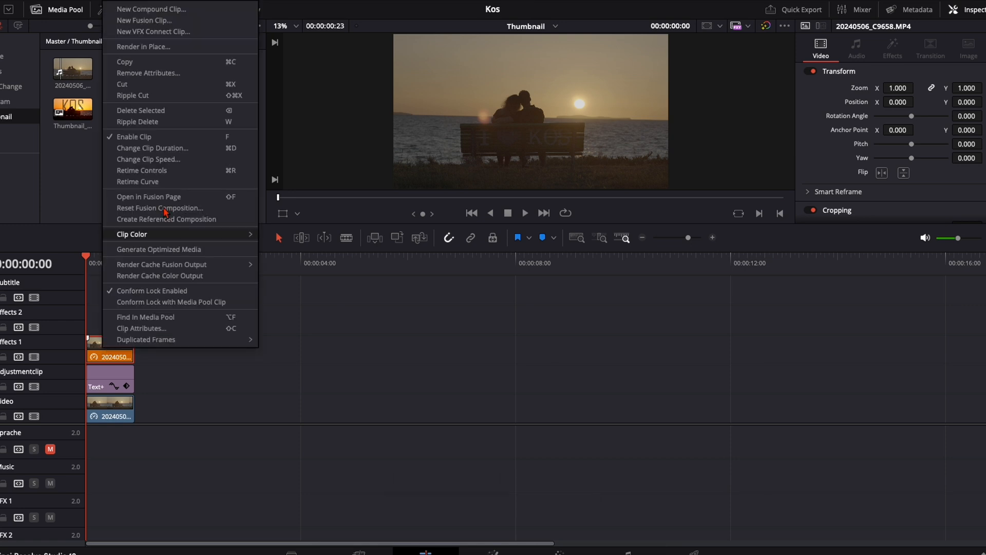
click(149, 197)
text(ma)
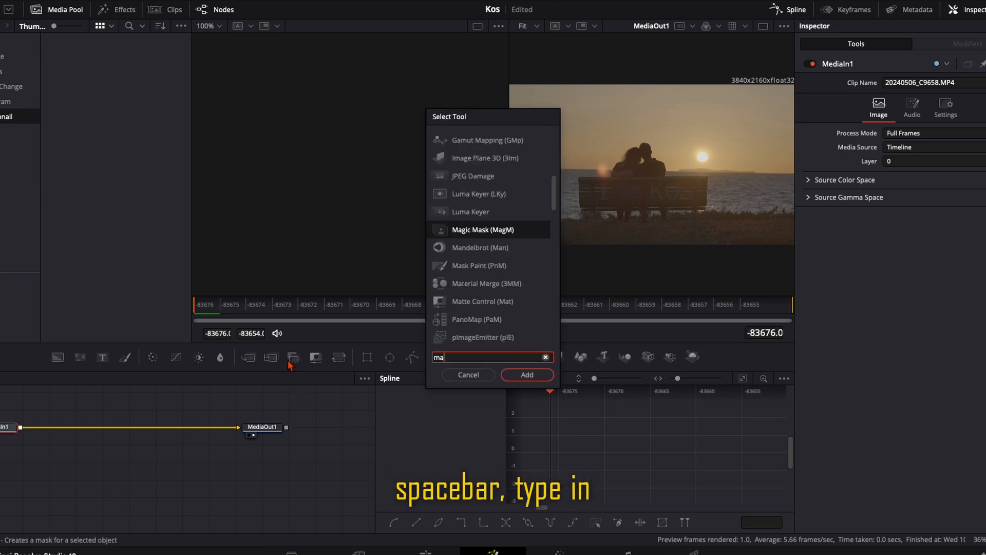
- Insert a Magic Mask (MagM) node between MediaIn and MediaOut
click(526, 374)
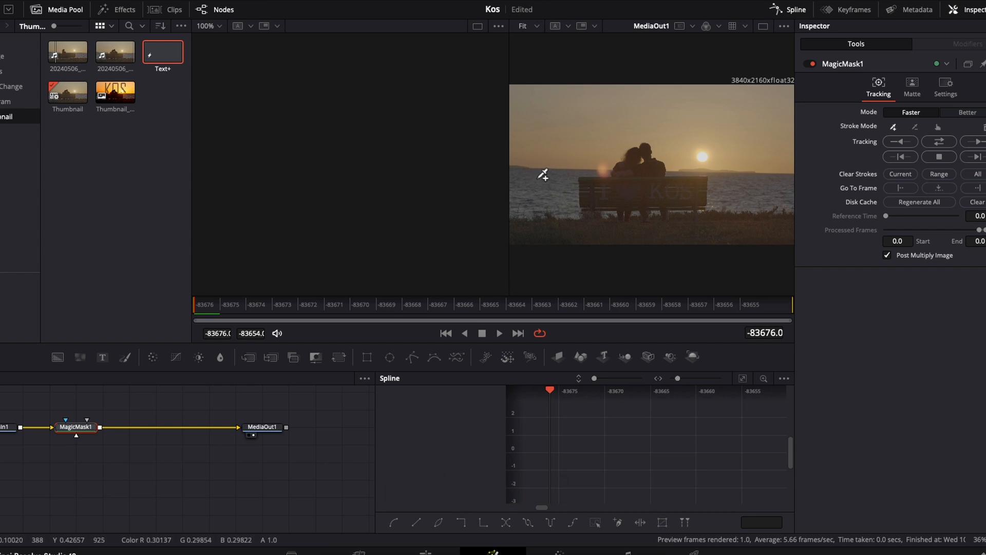
- Stroke across the couple and bench and track the Magic Mask to isolate them
drag(542, 174, 629, 167)
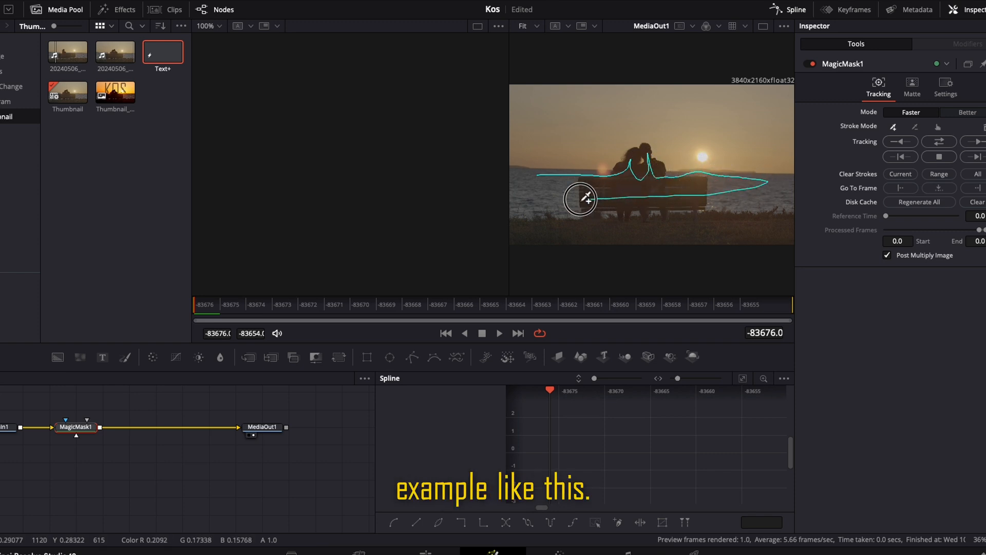
click(938, 174)
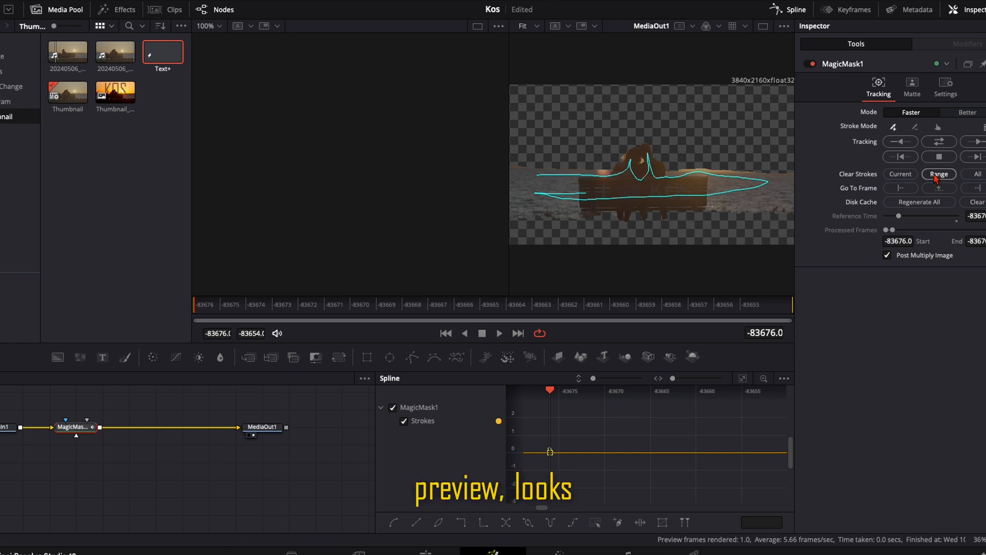